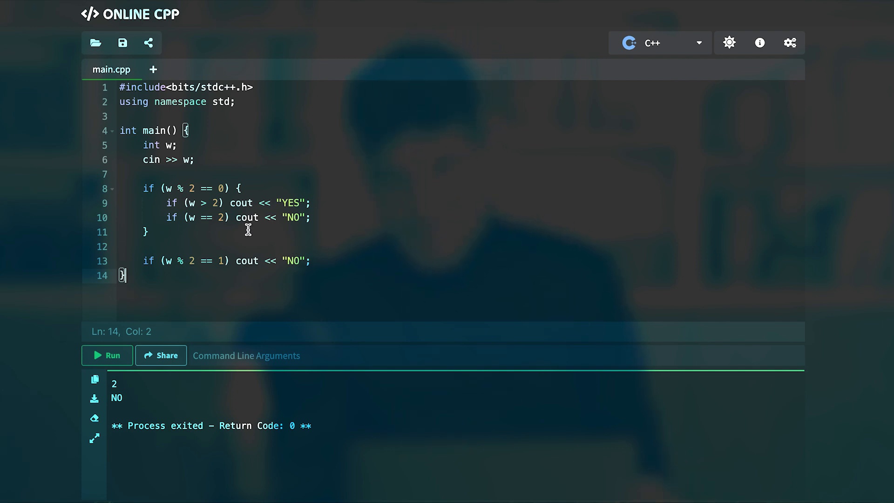
Step: Delete the w == 2 condition so line 10 becomes an else branch printing NO
left_click_drag(181, 218, 228, 218)
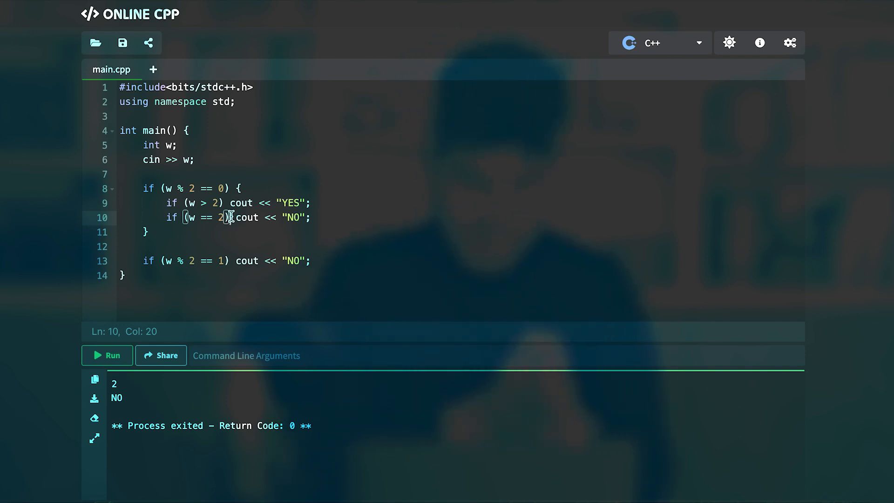
key("Backspace")
type("else")
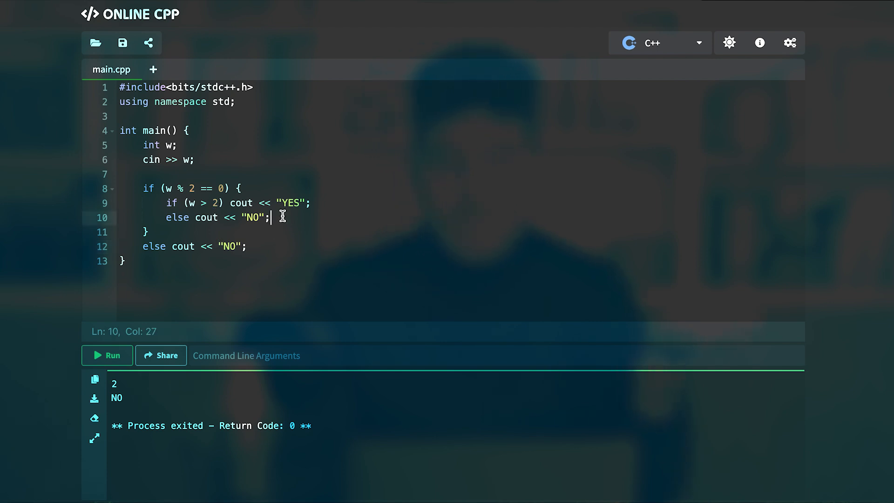
left_click(214, 247)
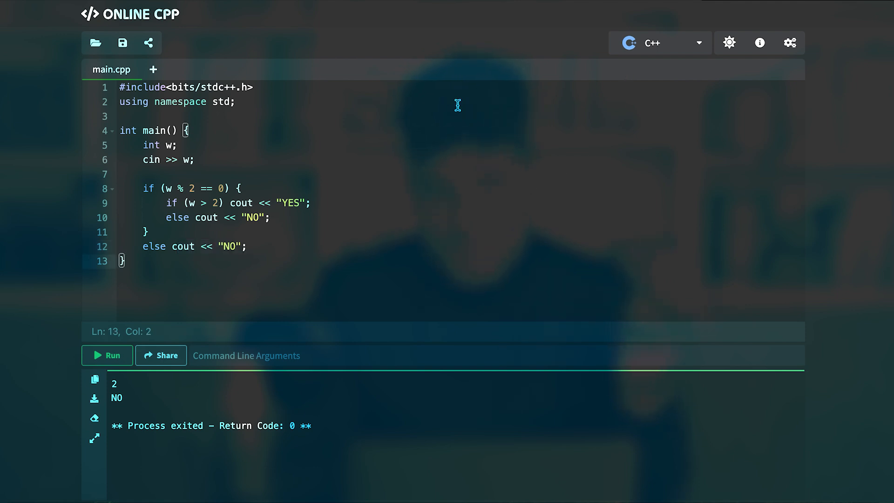
Step: Run the nested if/else program with input 8 and copy all the source code
left_click(108, 355)
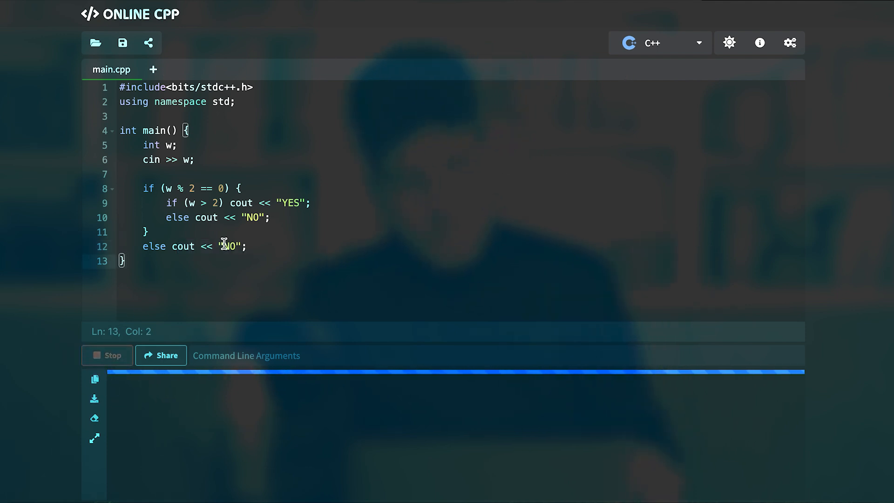
key("ctrl+a")
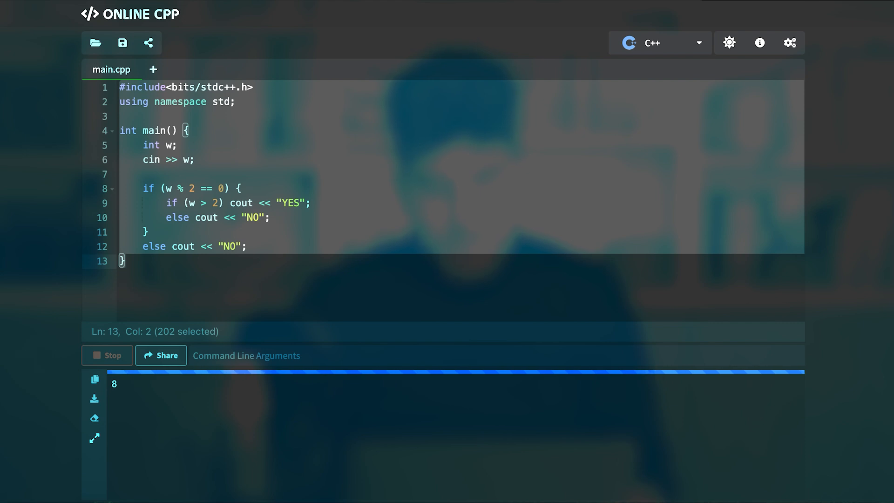
left_click(107, 355)
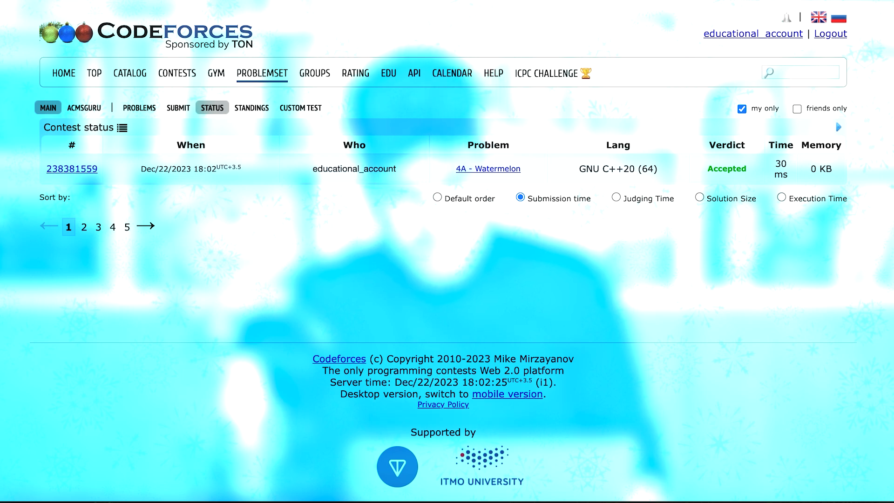
Step: Open the Watermelon submit form, paste the else-branch code, and submit it
left_click(488, 169)
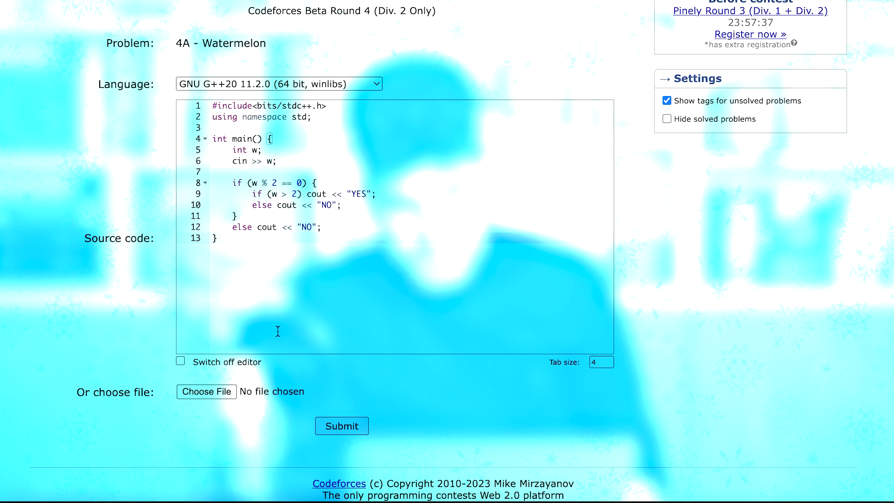
left_click(341, 425)
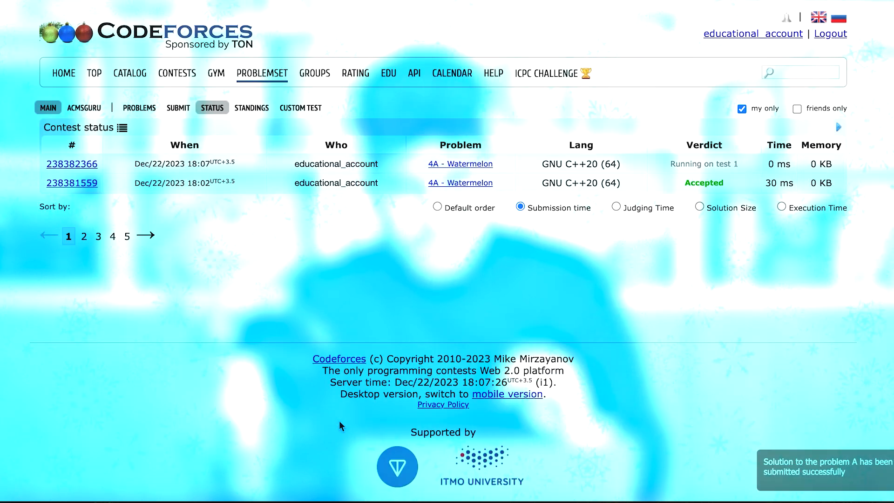
mouse_move(663, 189)
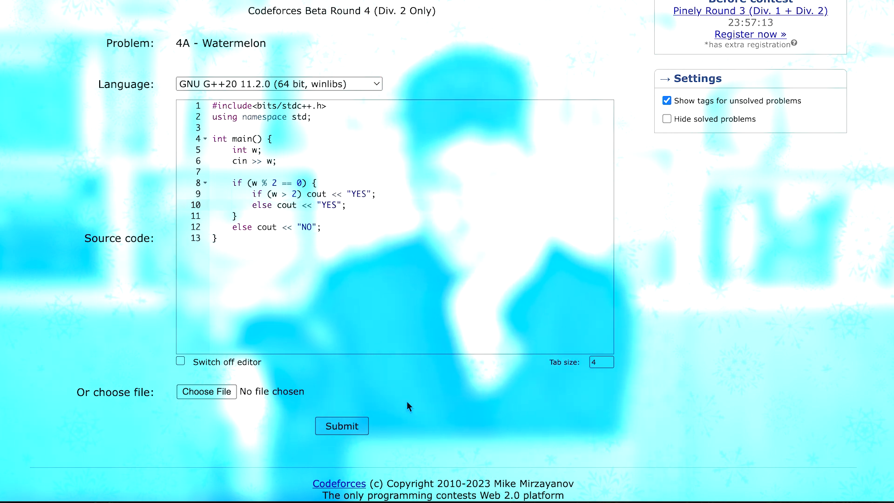
Step: Submit the variant whose inner else prints YES on Codeforces
left_click(341, 426)
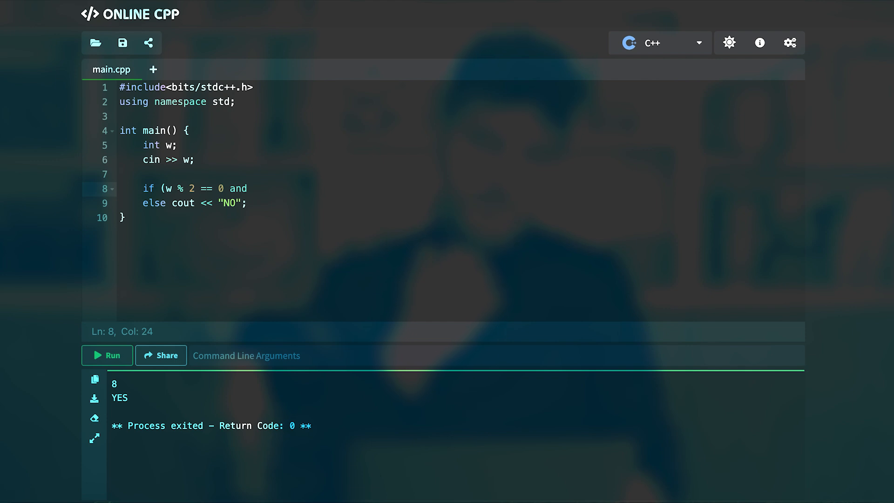
Step: Type the combined condition 'w % 2 == 0 and w > 2' printing YES, else NO
type("w > 2)")
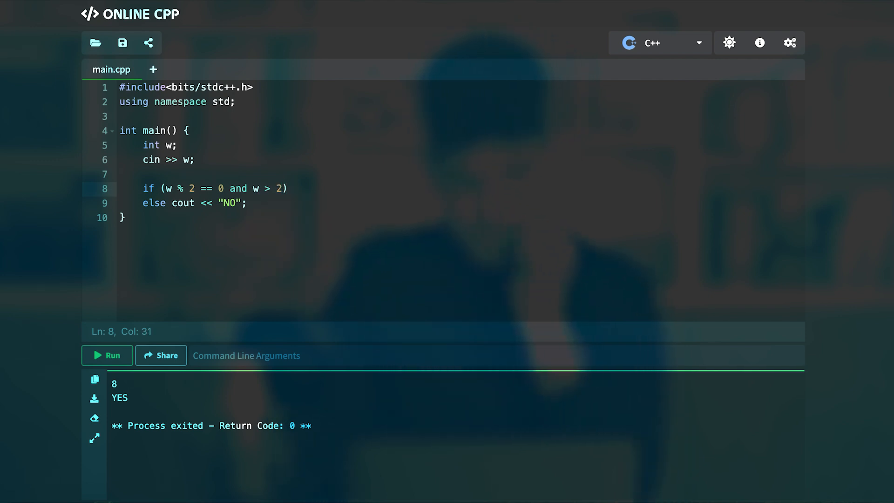
type("cout")
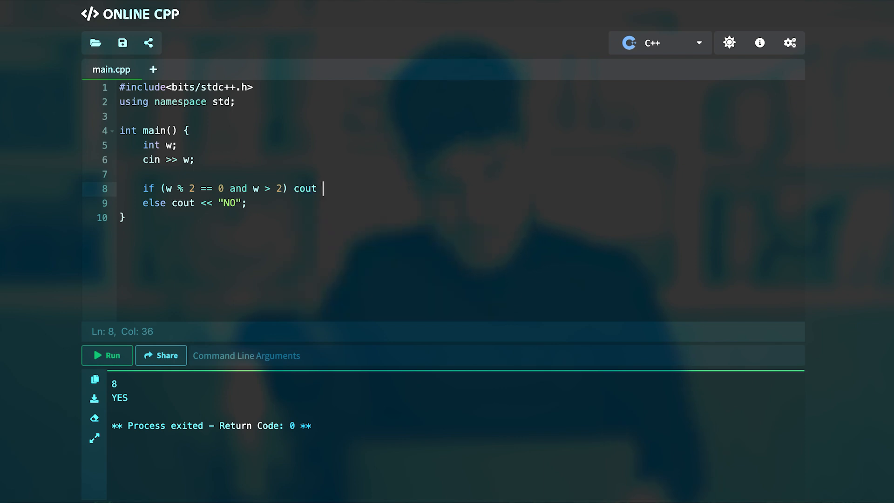
type("<< \"YES\";")
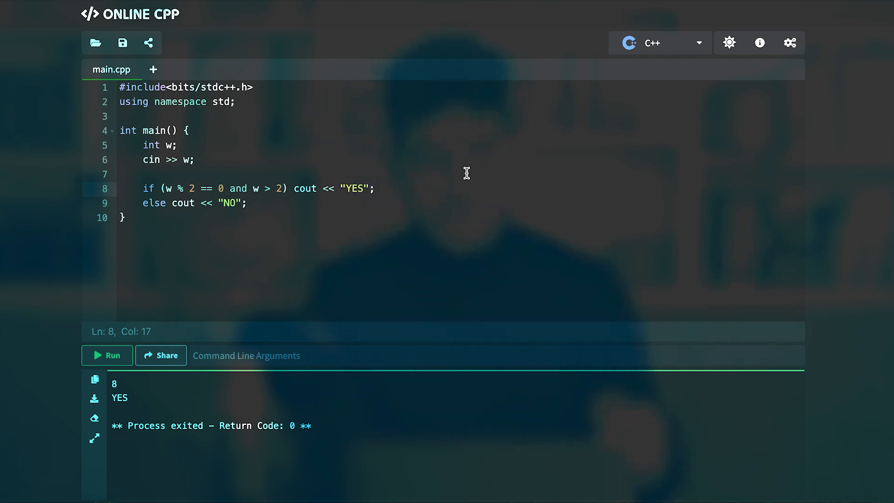
Step: Run the combined-condition program with input 8 and get YES
left_click(107, 355)
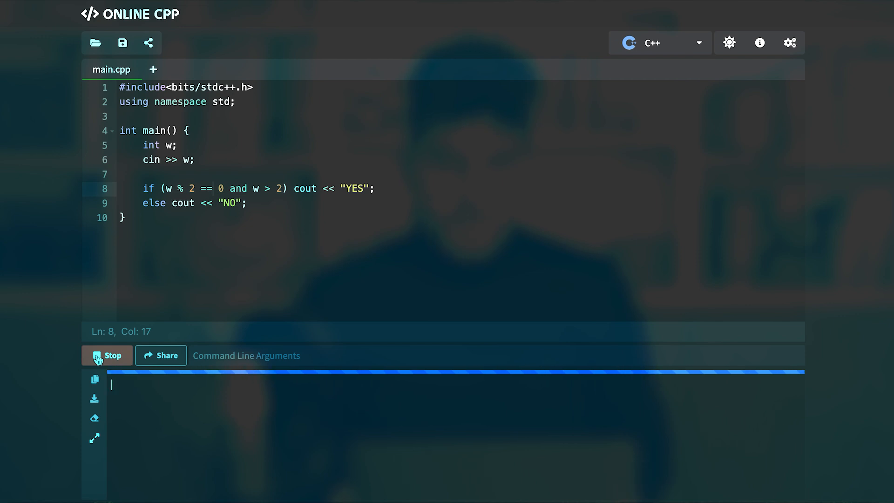
type("8")
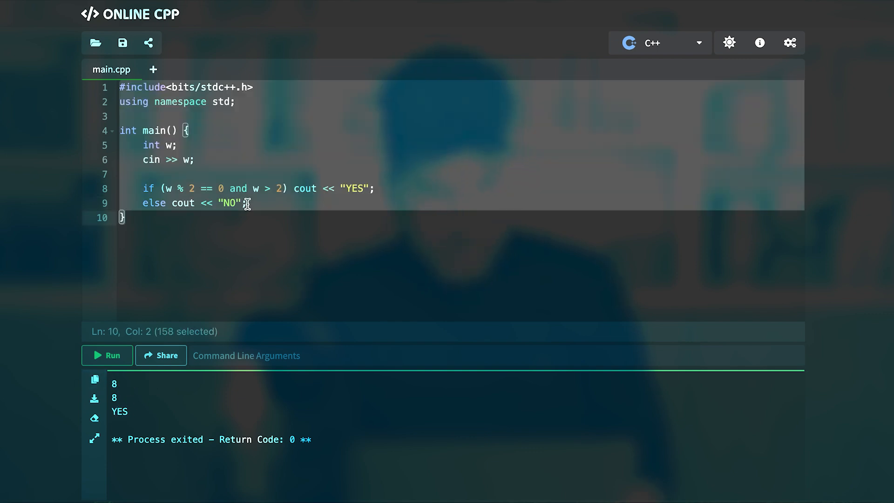
mouse_move(288, 177)
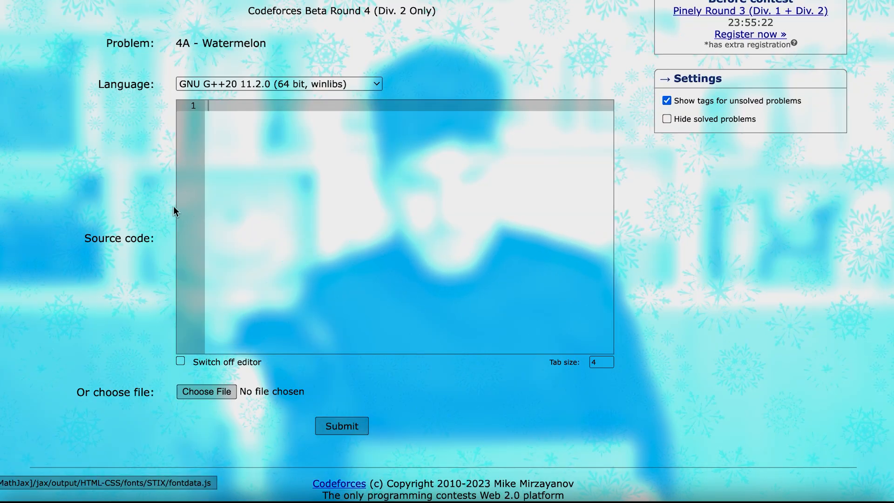
Step: Paste the combined-condition code into Codeforces Source code and submit it
left_click(341, 426)
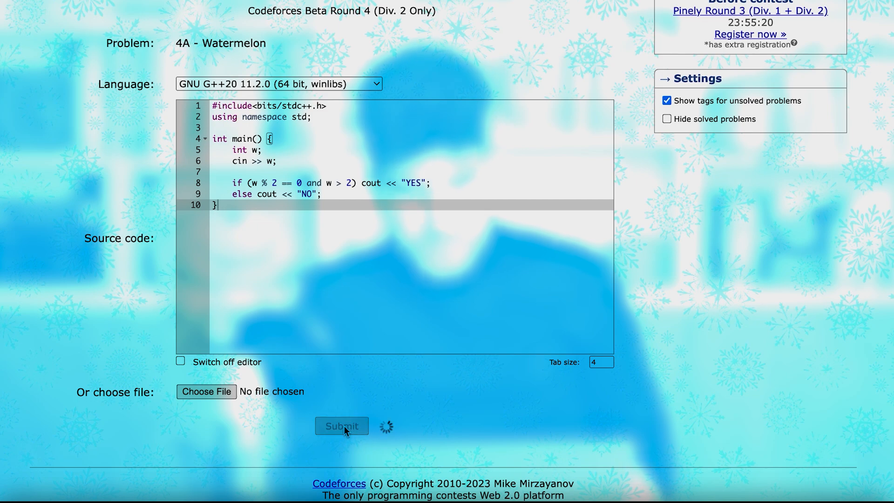
left_click(341, 426)
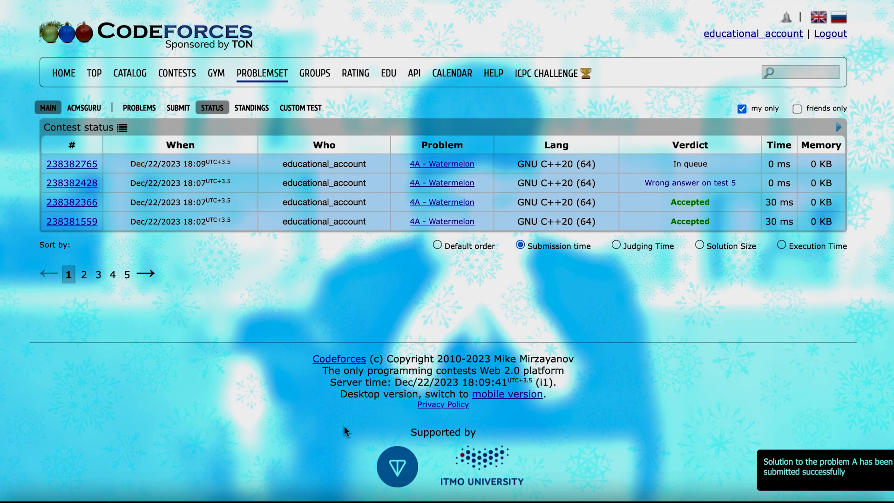